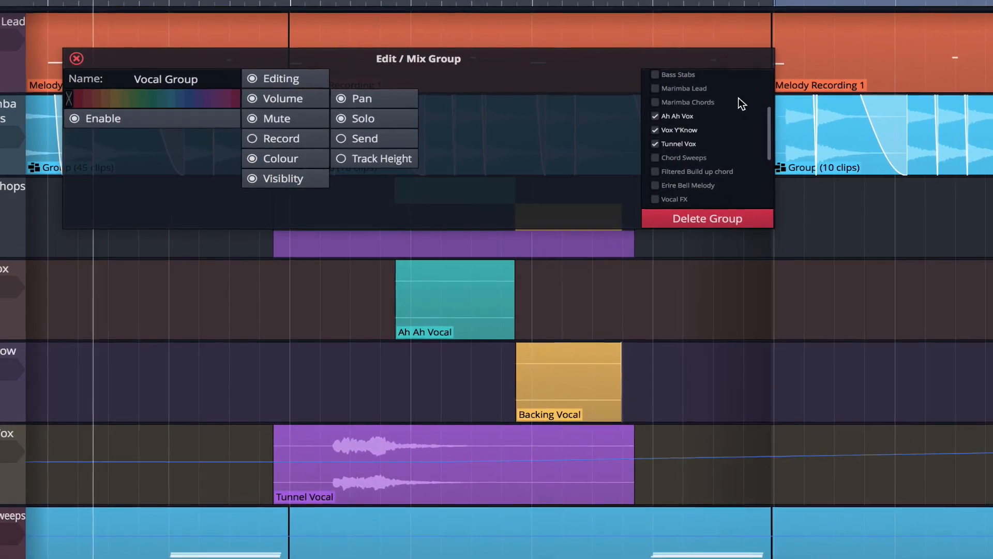
Tick Vocal FX and Vocal Chops in the Vocal Group's track list
scroll("down", 3)
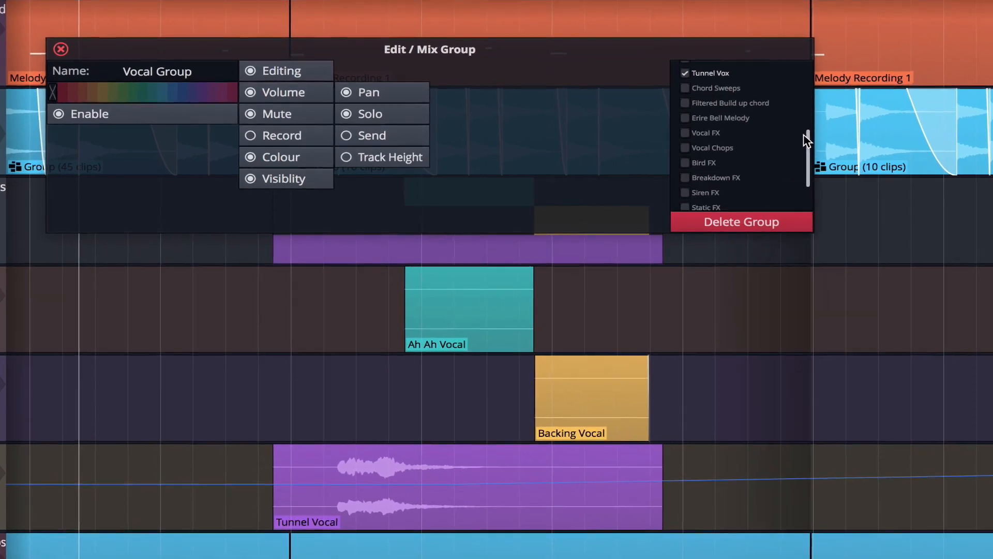
left_click(686, 133)
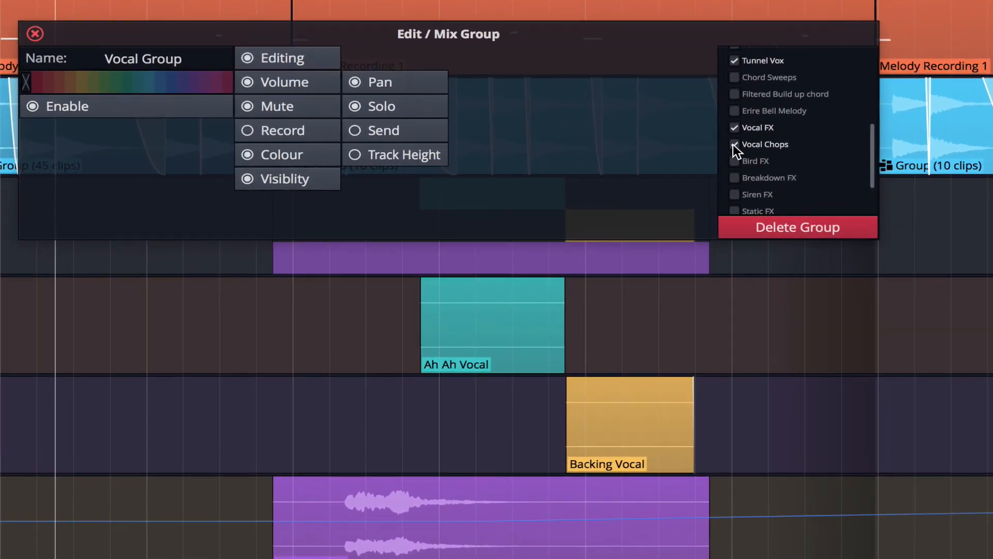
left_click(35, 33)
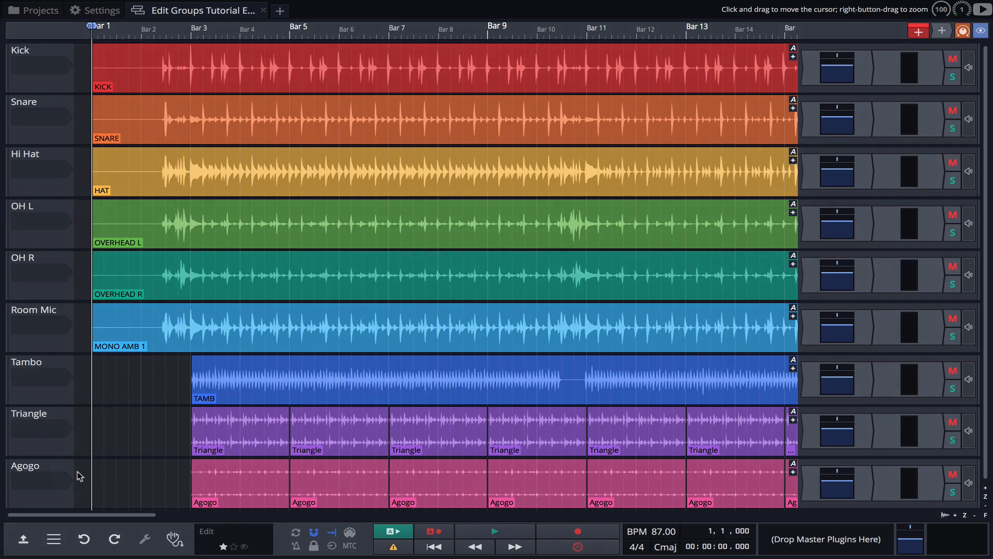
mouse_move(34, 54)
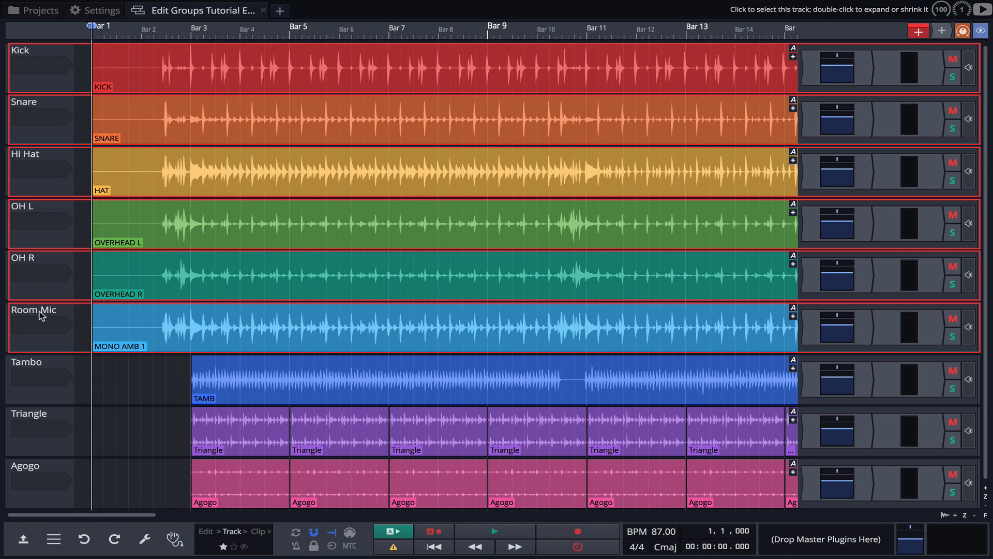
Create an edit mix group from the six selected drum tracks, Kick through Room Mic
right_click(40, 316)
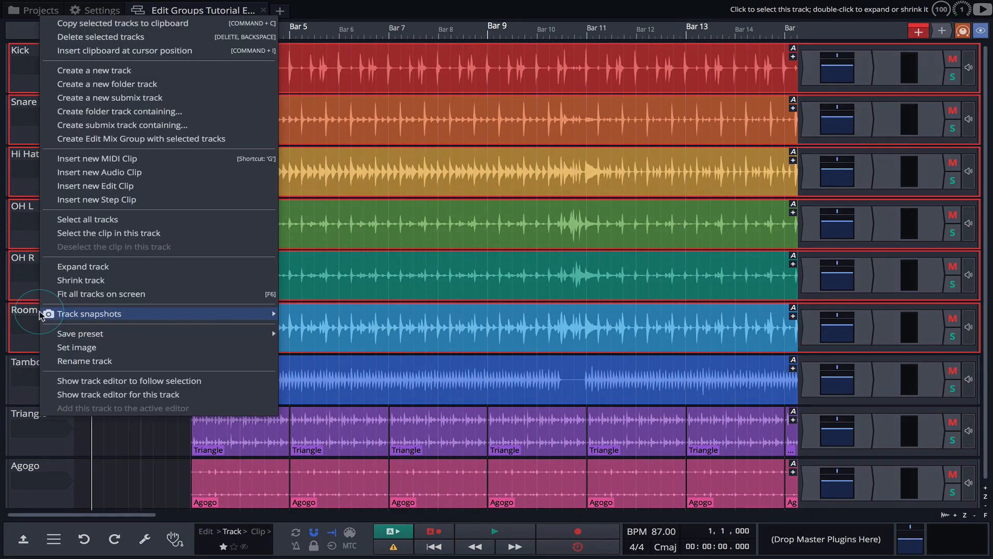
mouse_move(133, 138)
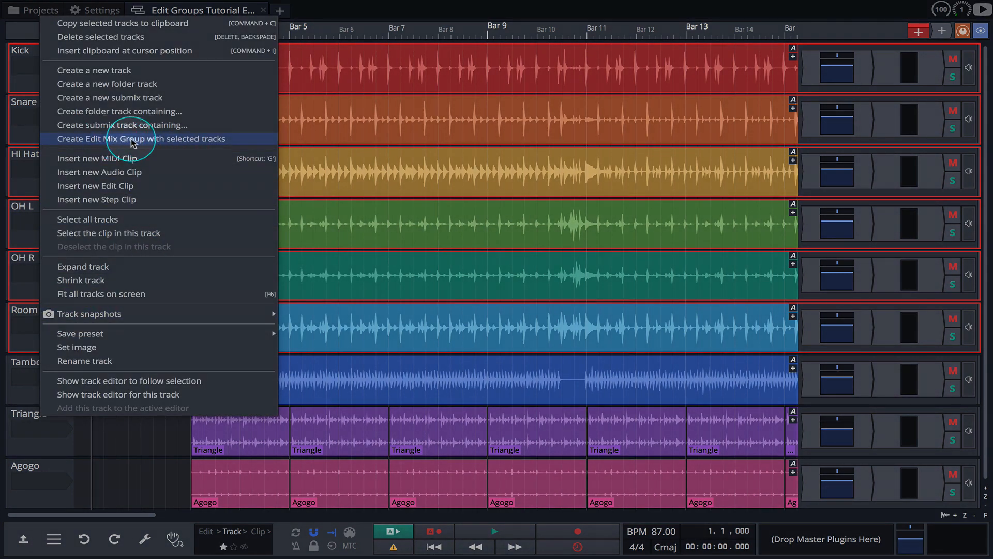
left_click(140, 138)
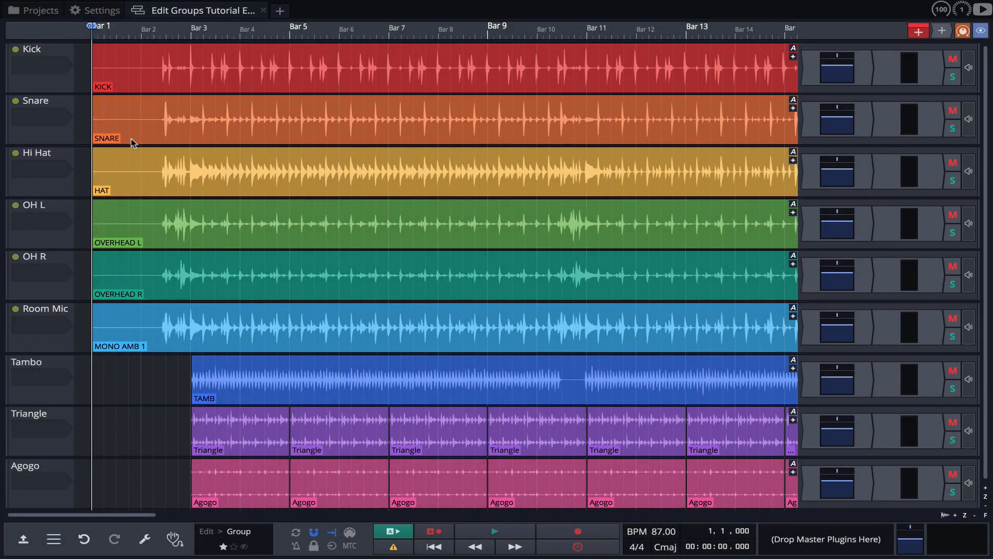
mouse_move(16, 159)
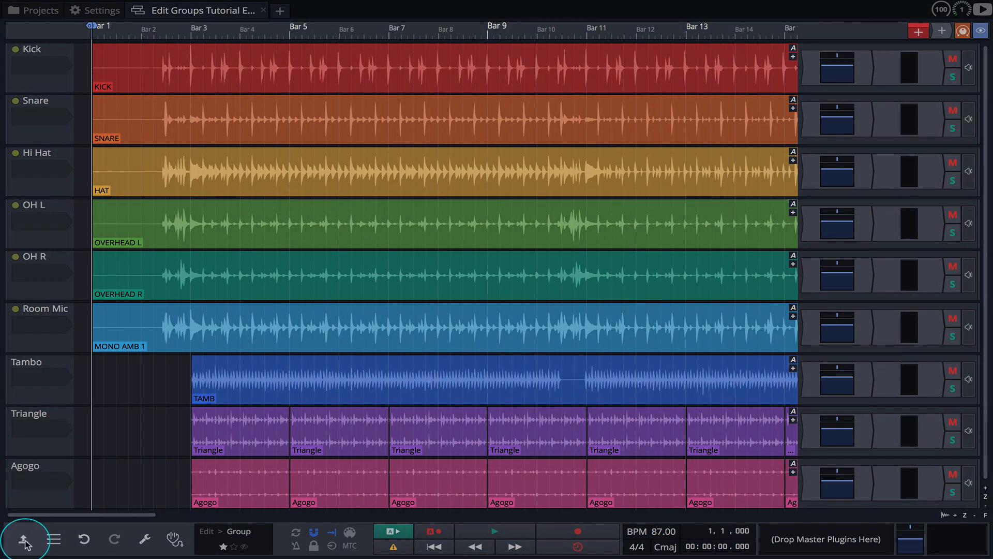
Open the new mix group's settings and name it 'Drums'
left_click(25, 538)
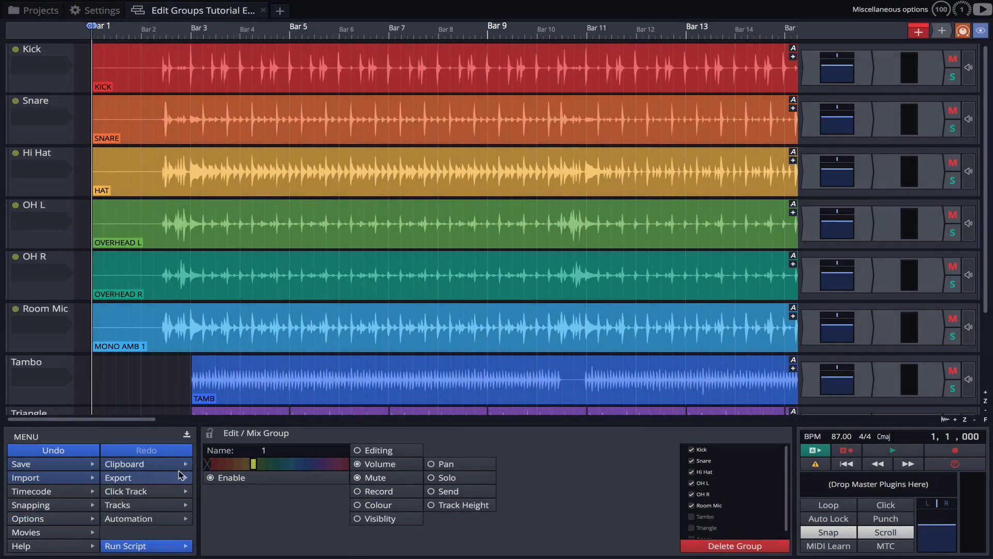
type("Dru")
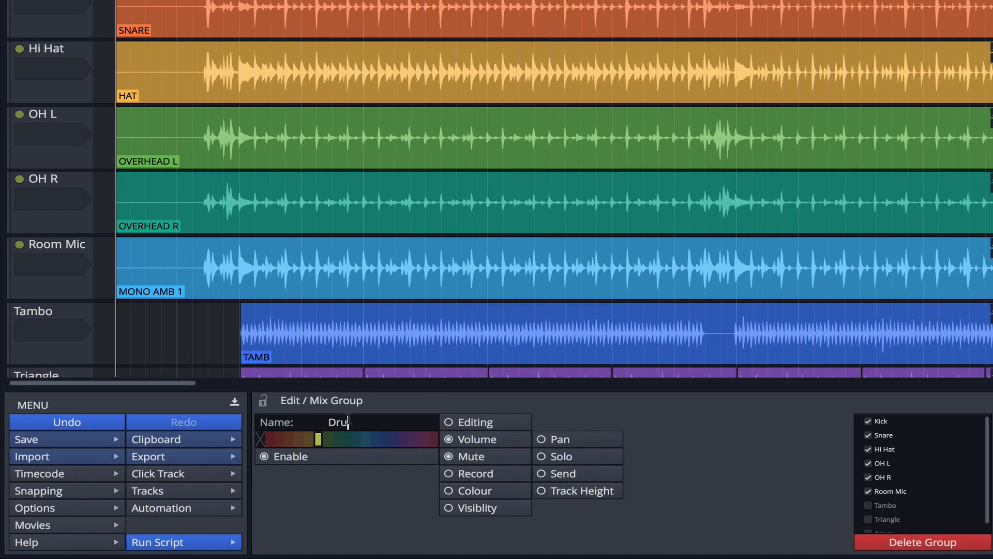
type("ms")
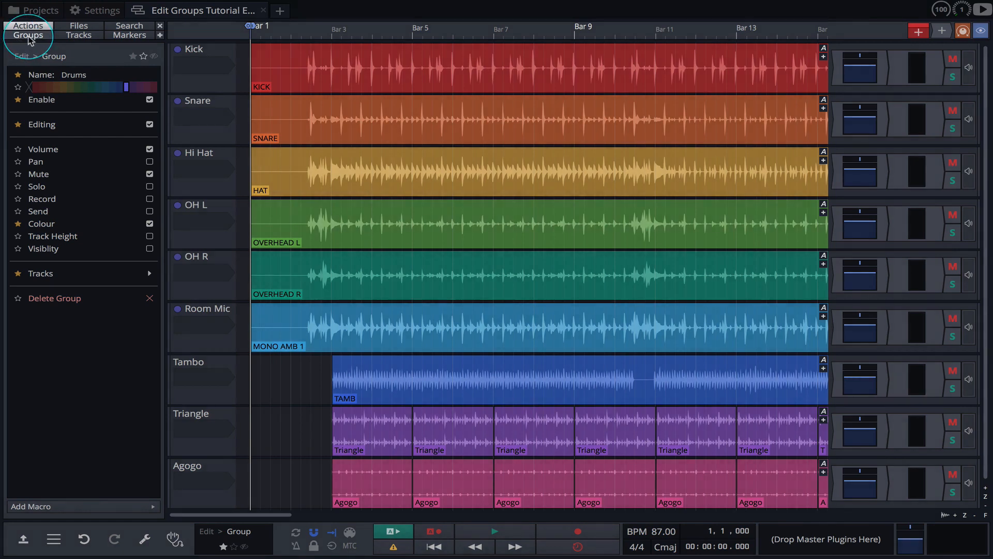
Show the Groups list and add a new group '2' beneath Drums
left_click(27, 34)
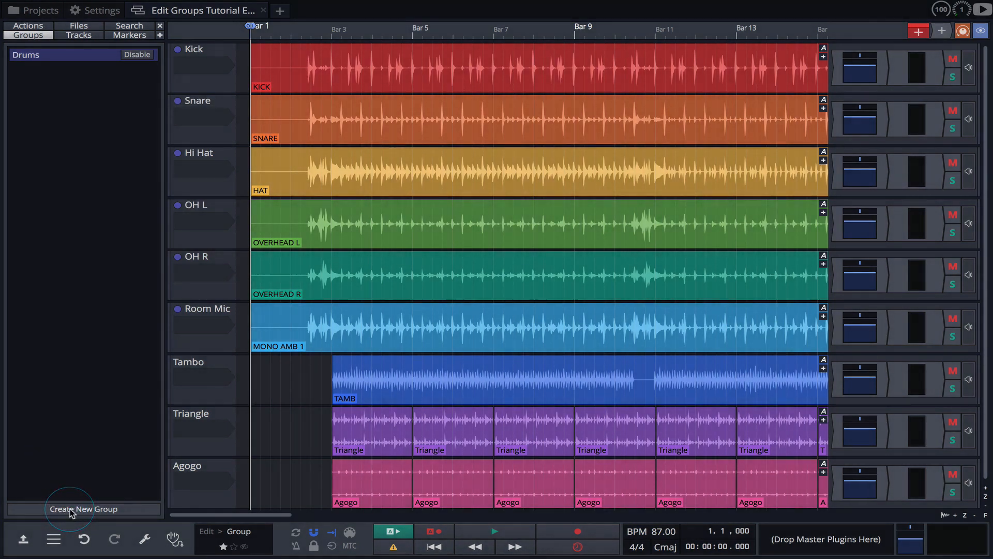
left_click(84, 509)
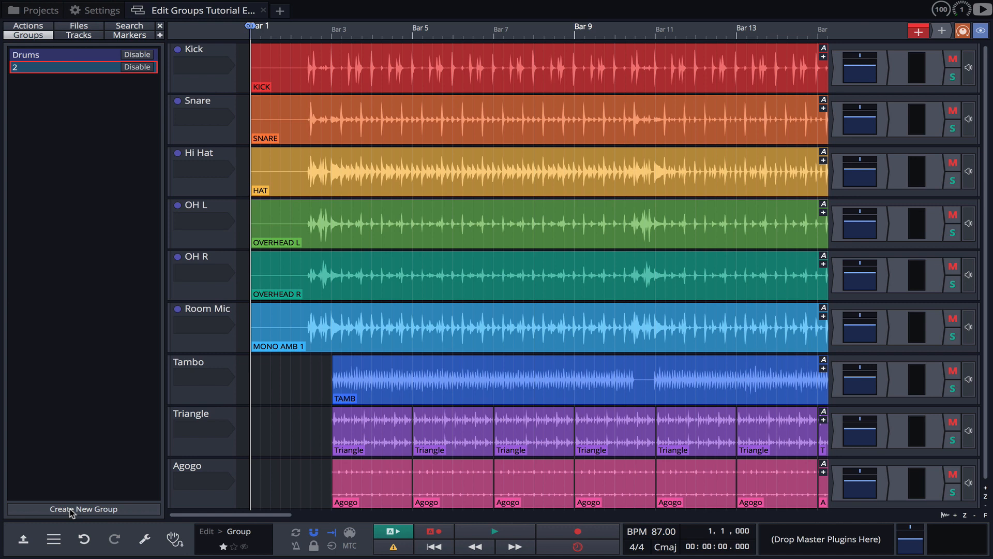
mouse_move(73, 510)
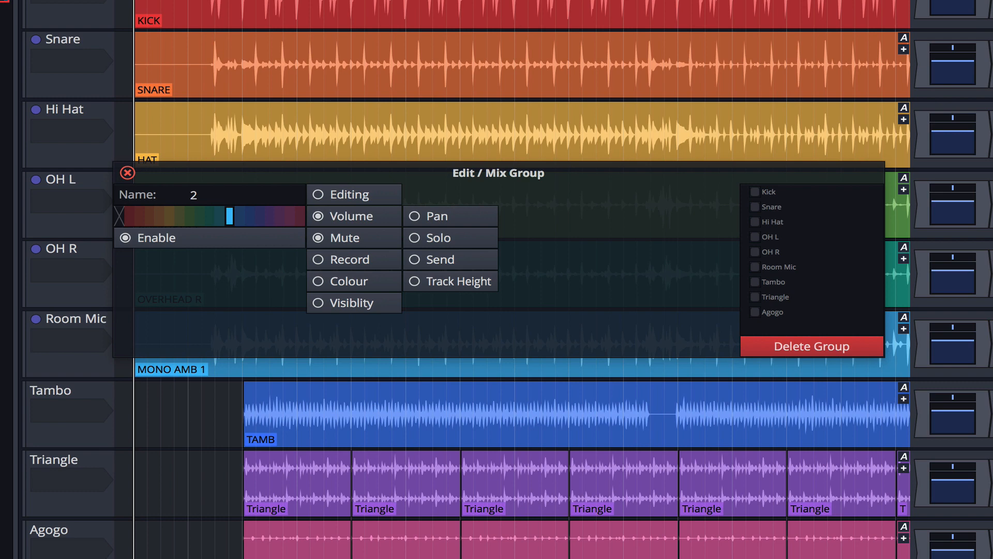
mouse_move(8, 14)
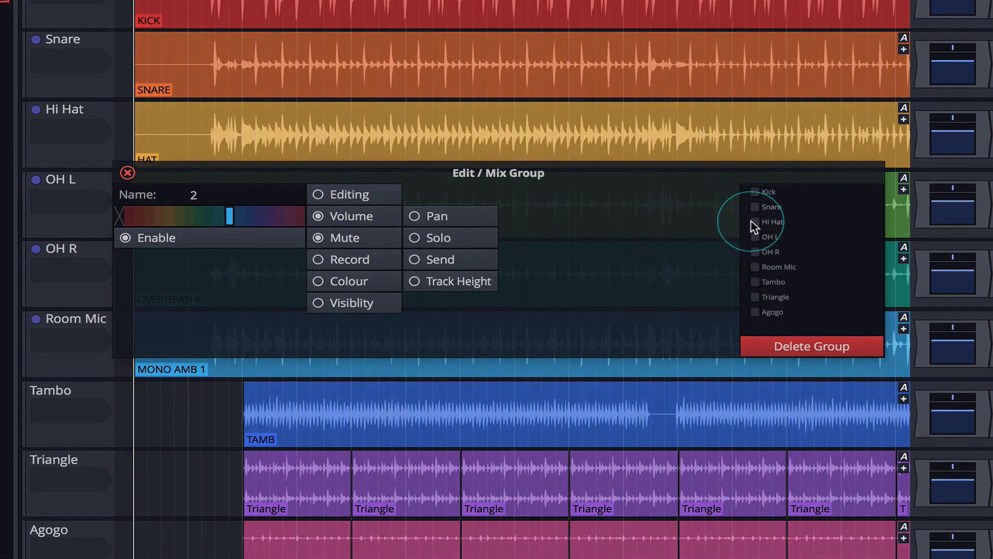
mouse_move(756, 286)
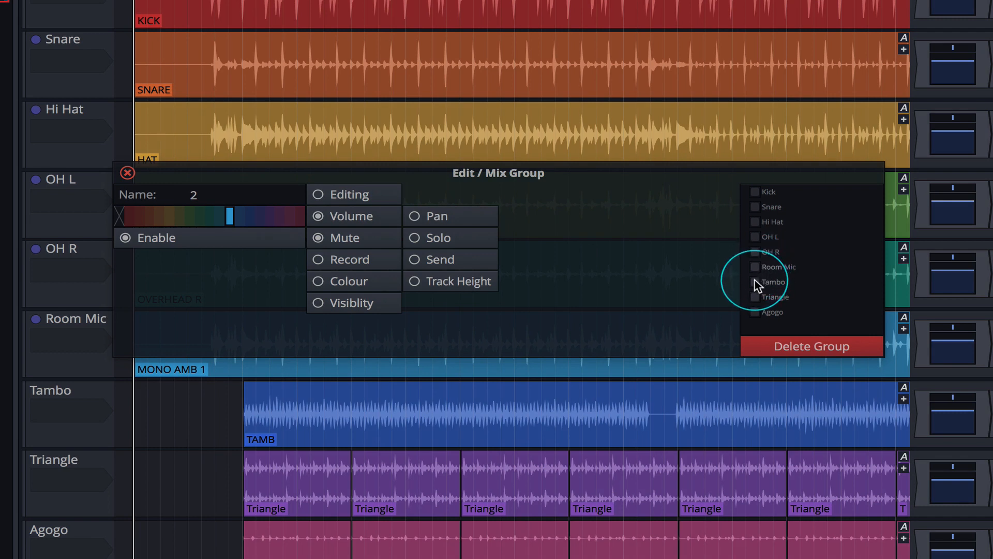
Add Tambo and Triangle to group 2, name it 'Percussion', and close its settings
left_click(754, 297)
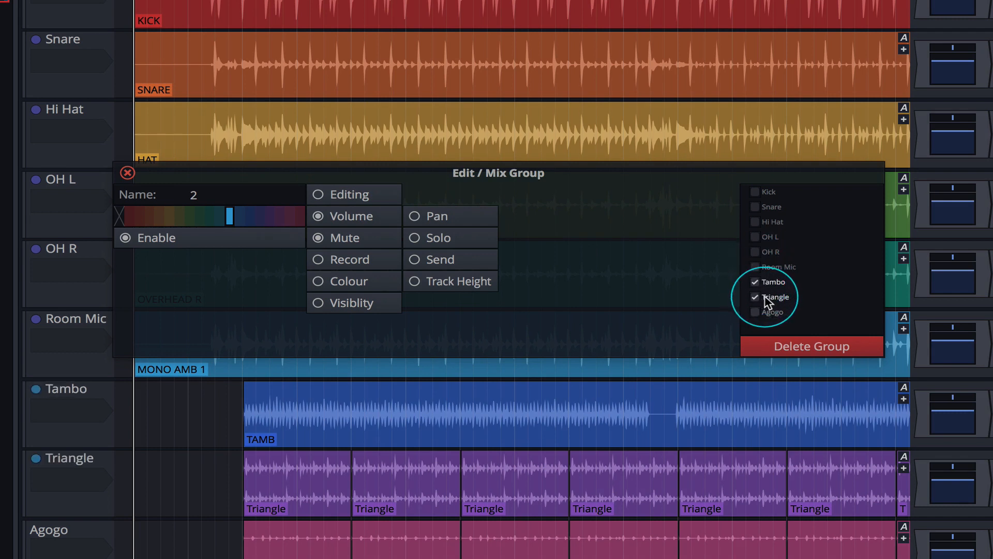
left_click(756, 311)
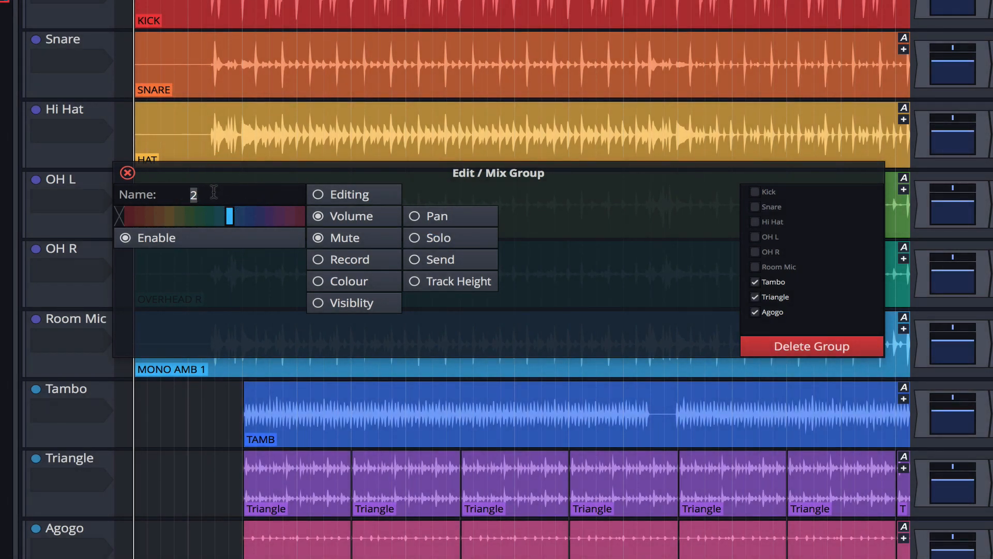
type("Percu")
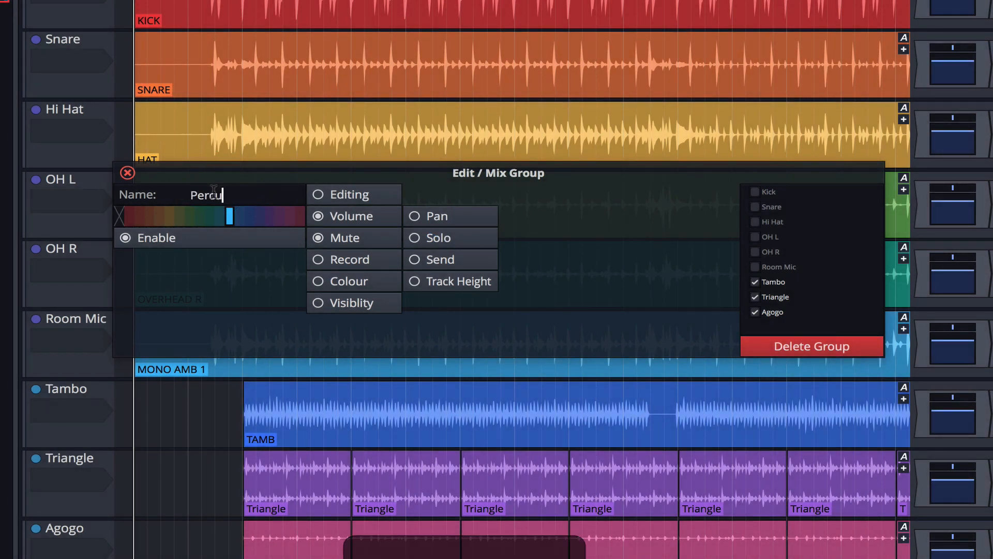
type("ssion")
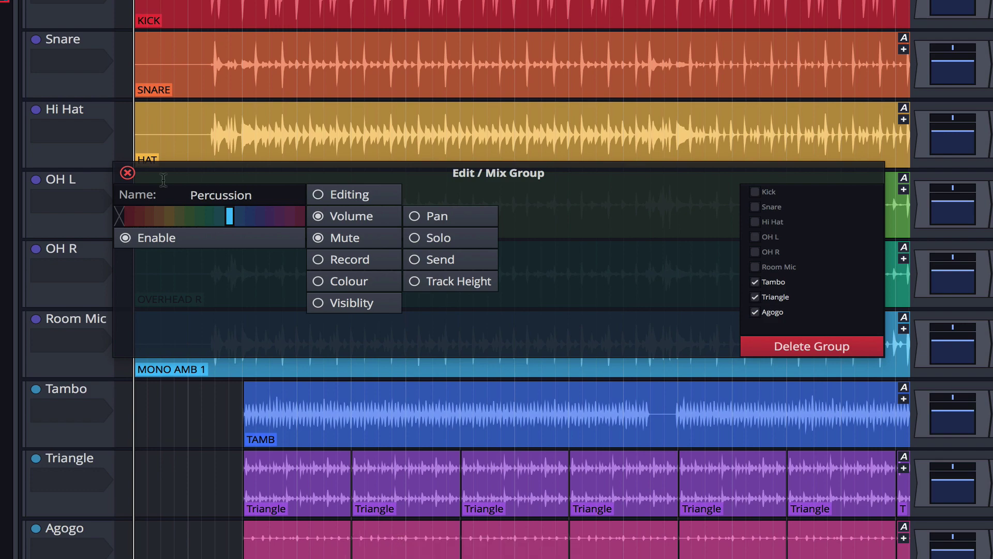
left_click(127, 172)
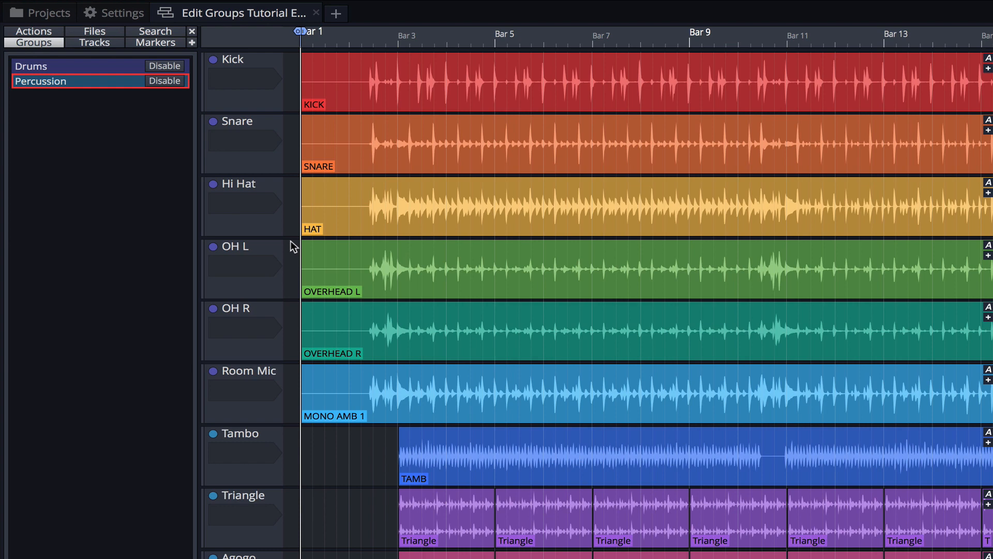
mouse_move(215, 251)
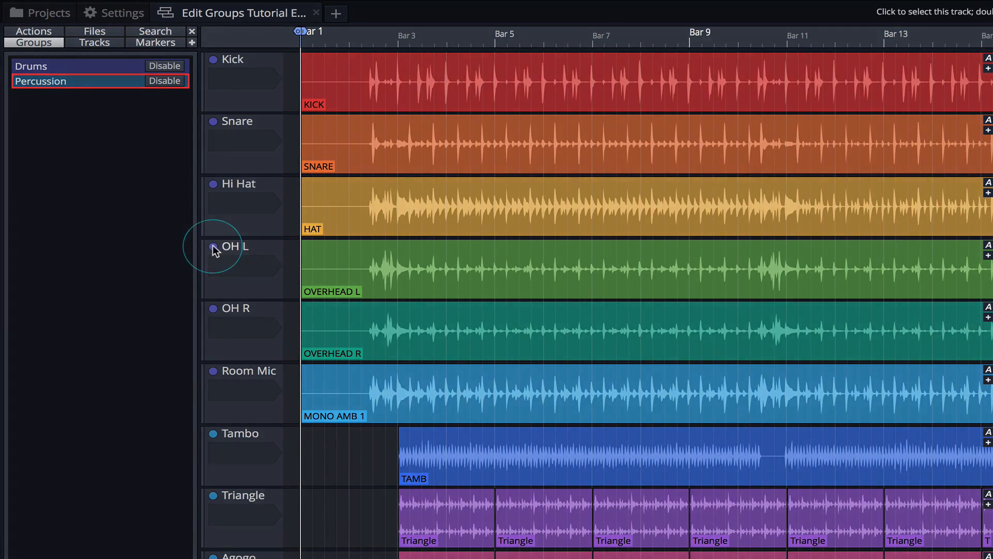
mouse_move(216, 437)
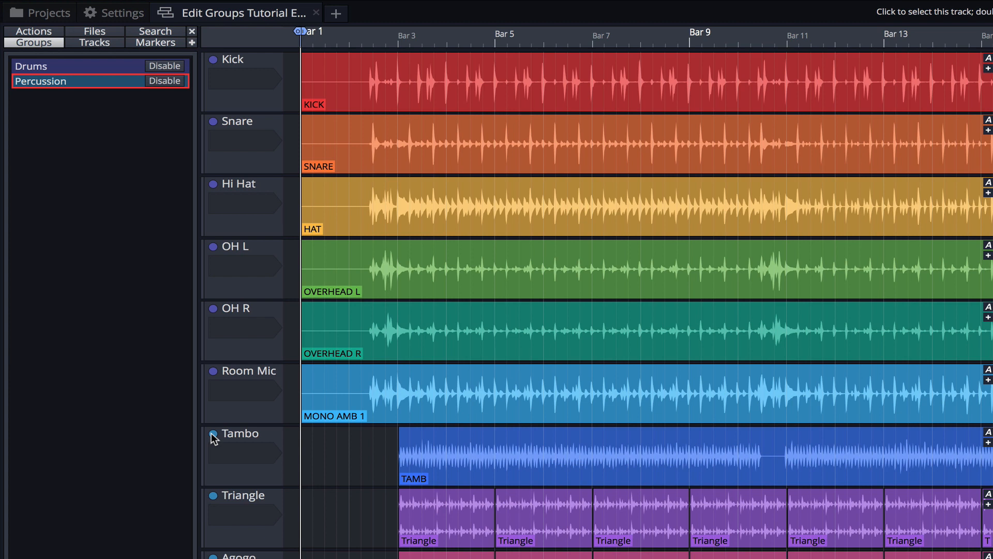
mouse_move(228, 382)
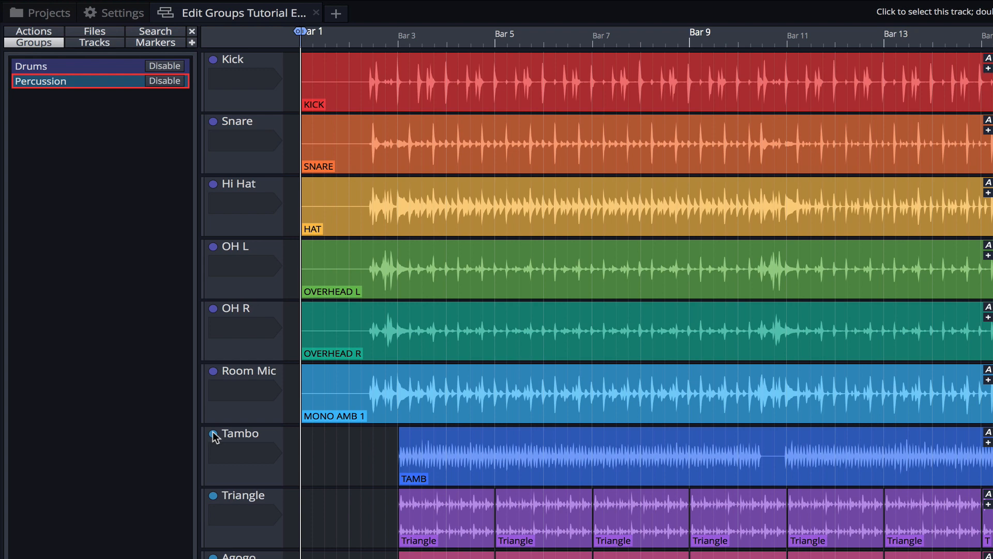
mouse_move(215, 435)
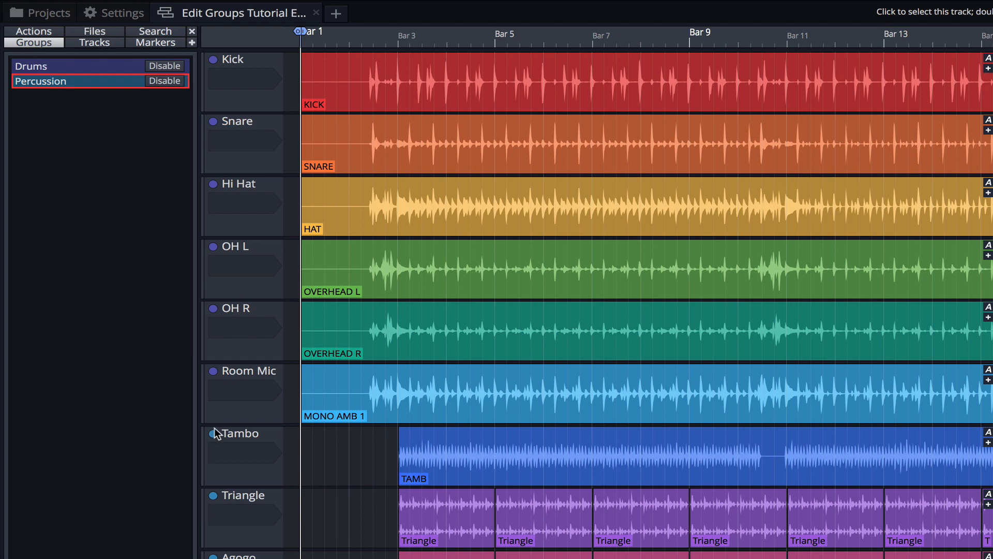
Switch off the Drums group, leaving its group settings open
left_click(217, 431)
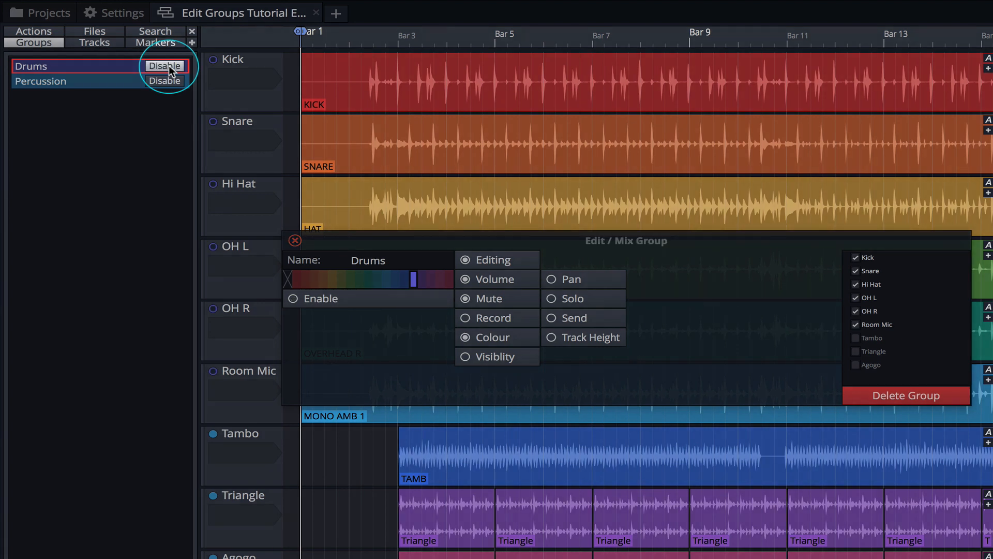
Re-enable Drums and link volume, pan, solo, send, visibility and track height
left_click(294, 298)
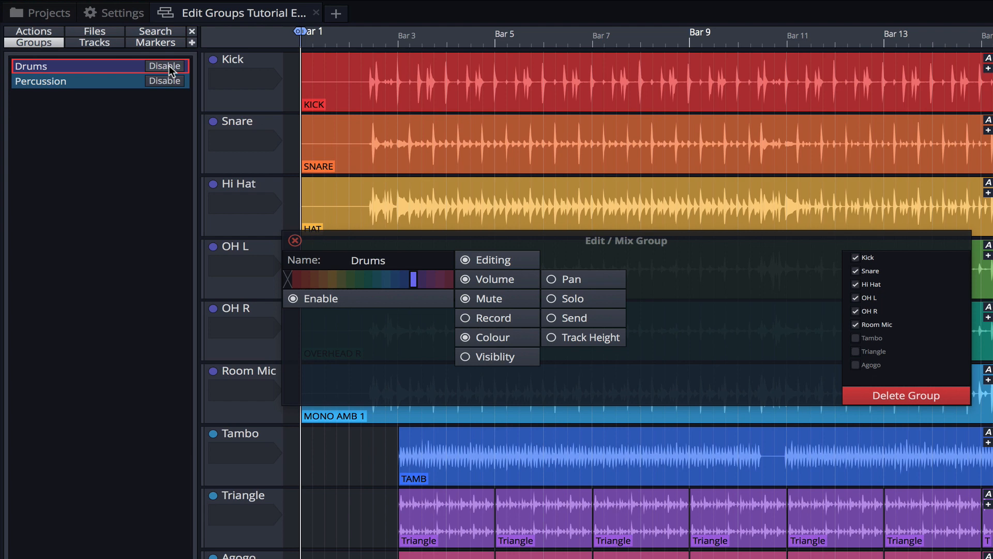
left_click(493, 260)
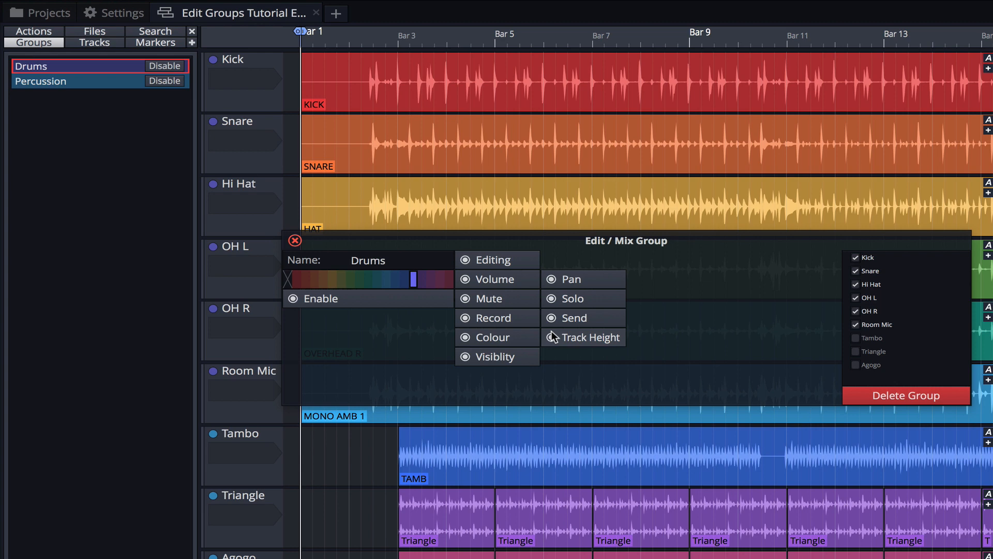
mouse_move(506, 282)
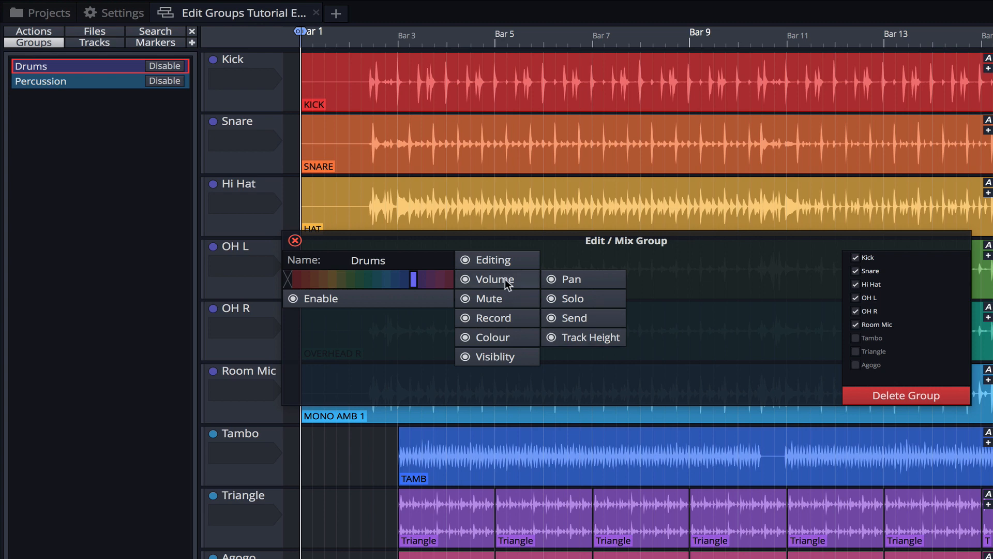
left_click(294, 240)
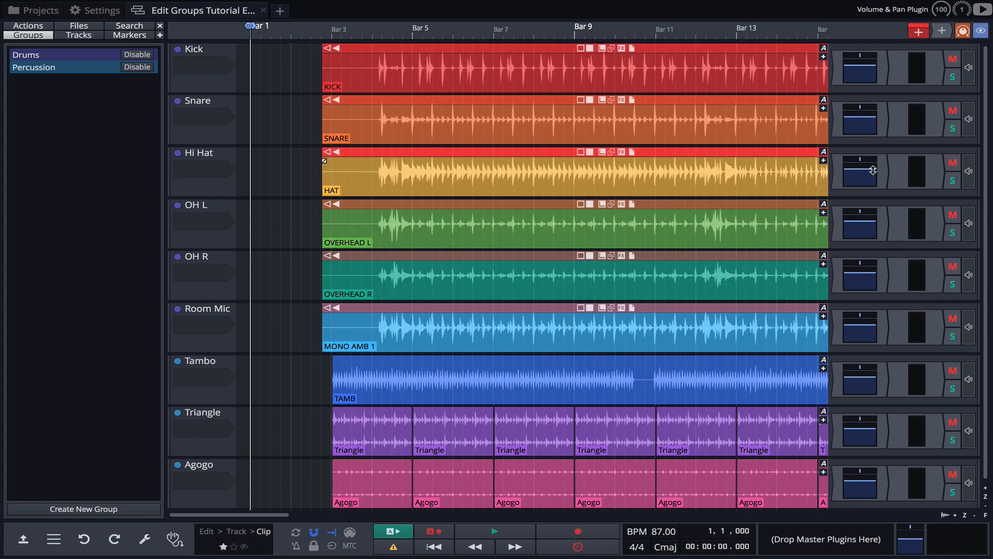
mouse_move(860, 172)
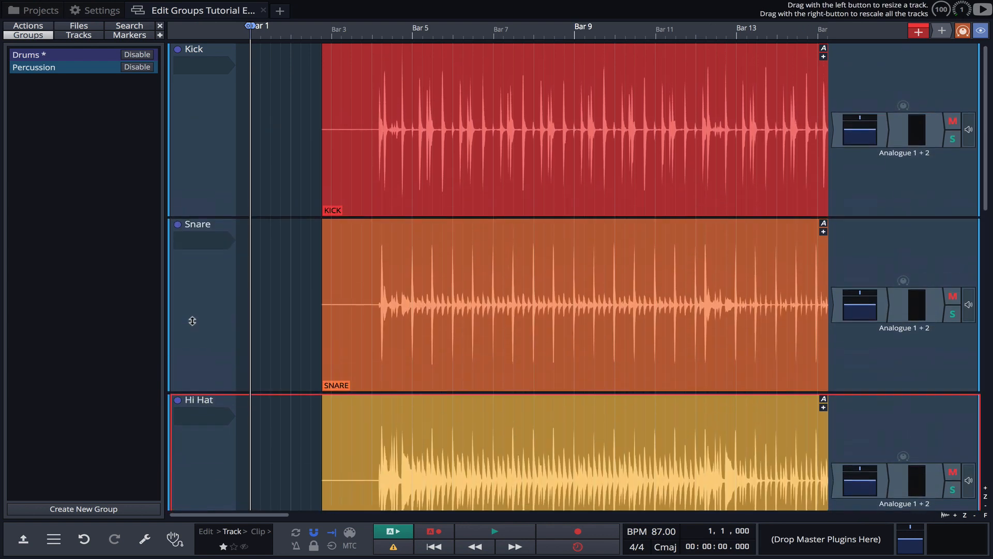
Scroll down through the drum tracks in the track view
scroll("down", 3)
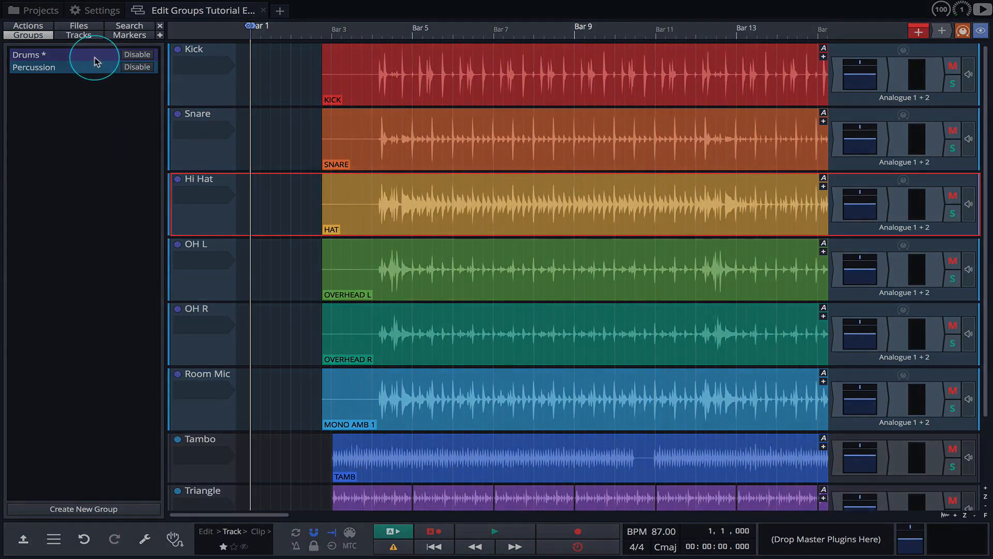
Remove Hi Hat from the Drums group, then delete the Drums group
double_click(29, 55)
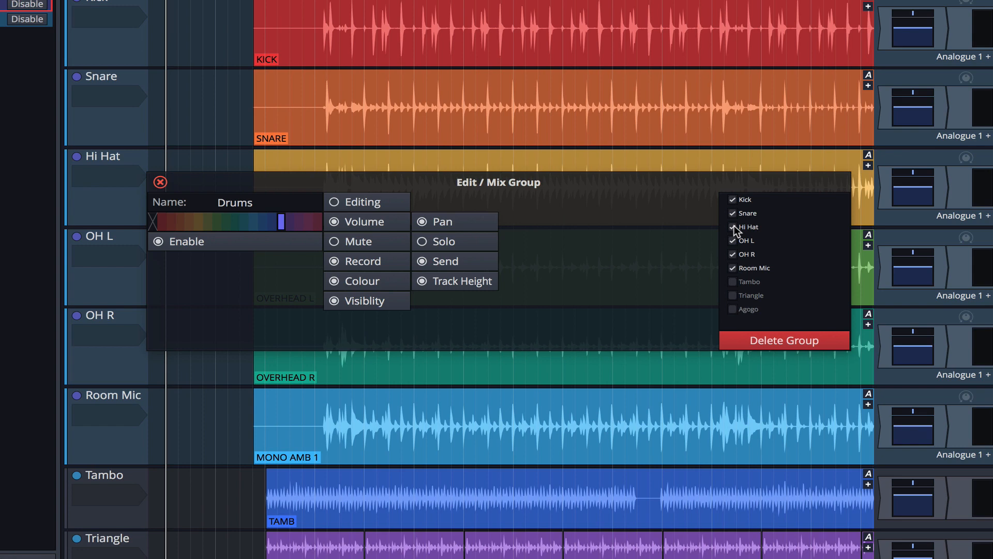
left_click(733, 240)
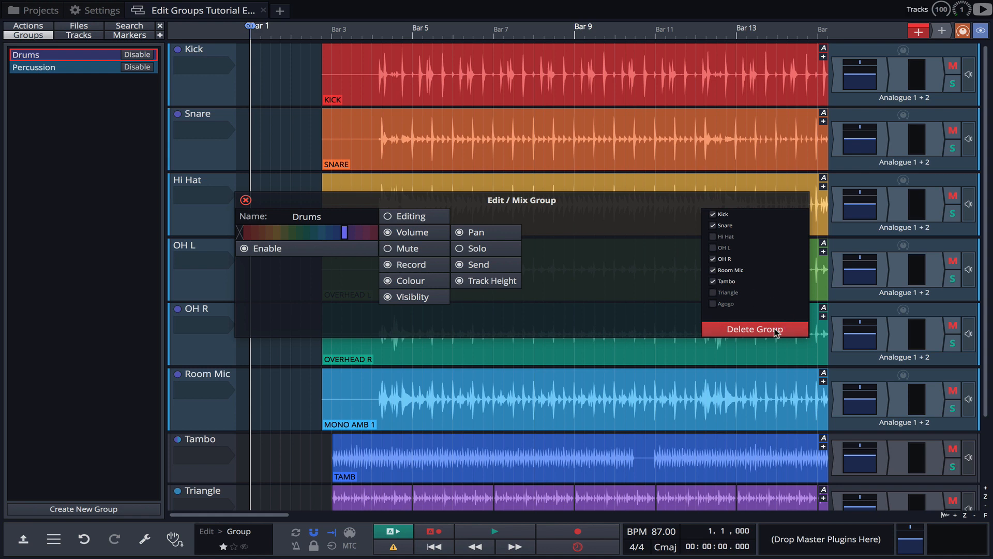
mouse_move(754, 337)
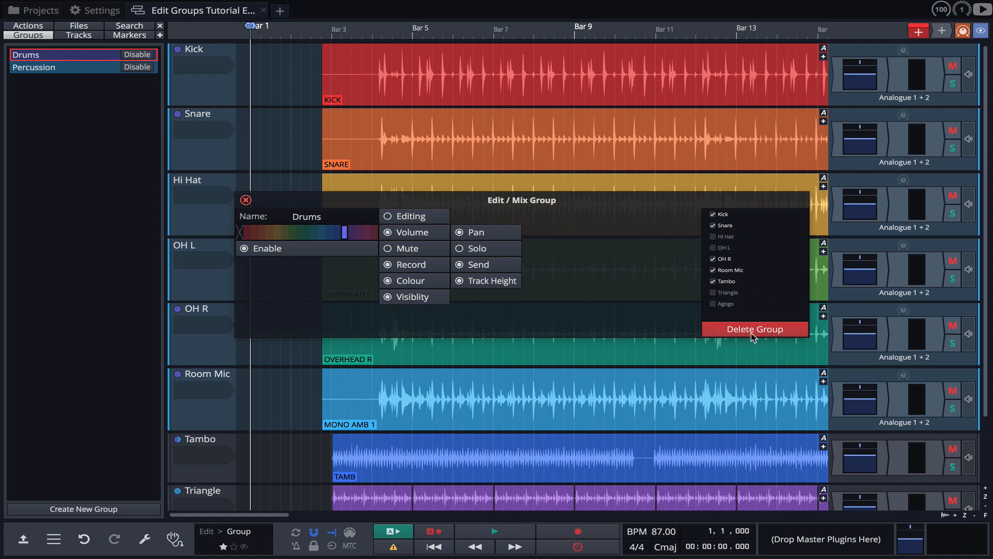
left_click(754, 329)
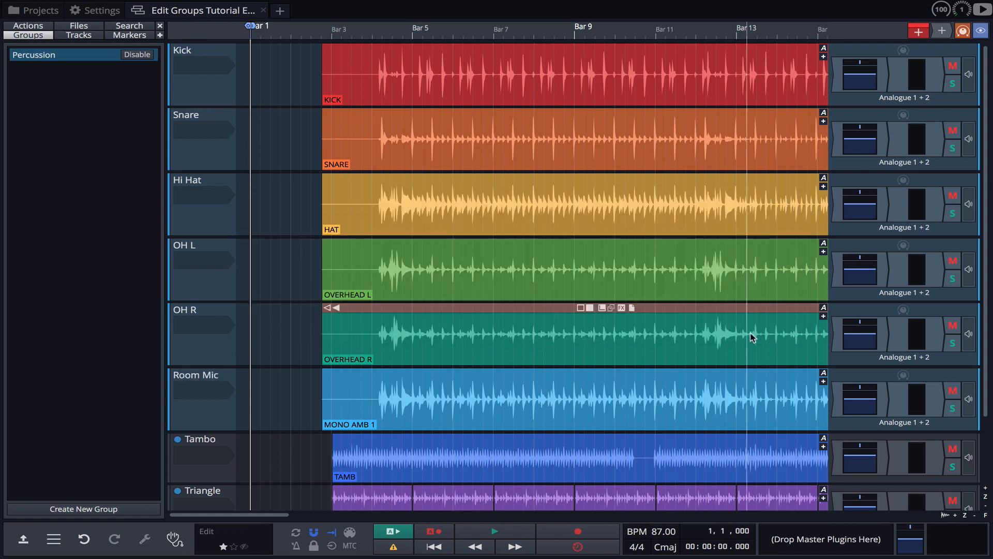
left_click(63, 54)
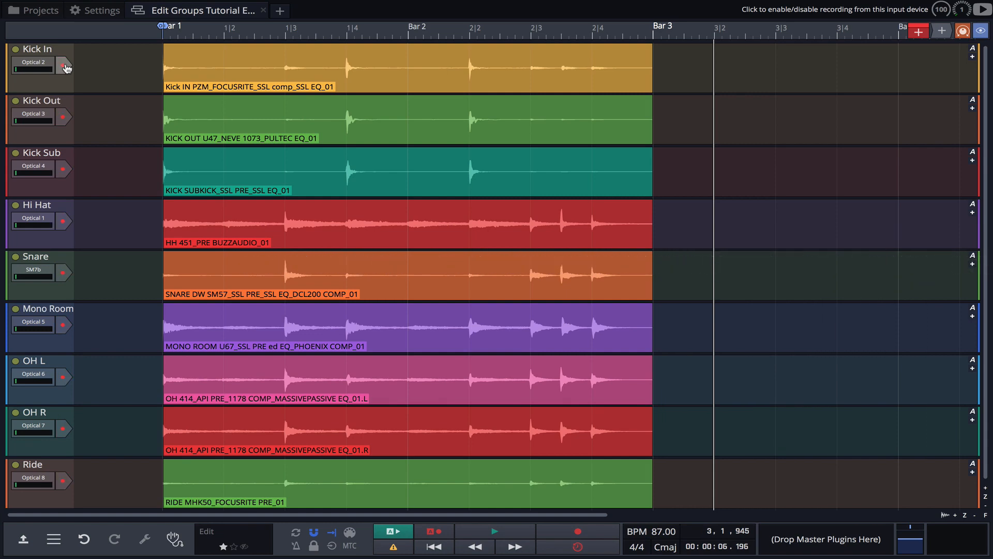
Toggle recording from the Kick In input
left_click(178, 10)
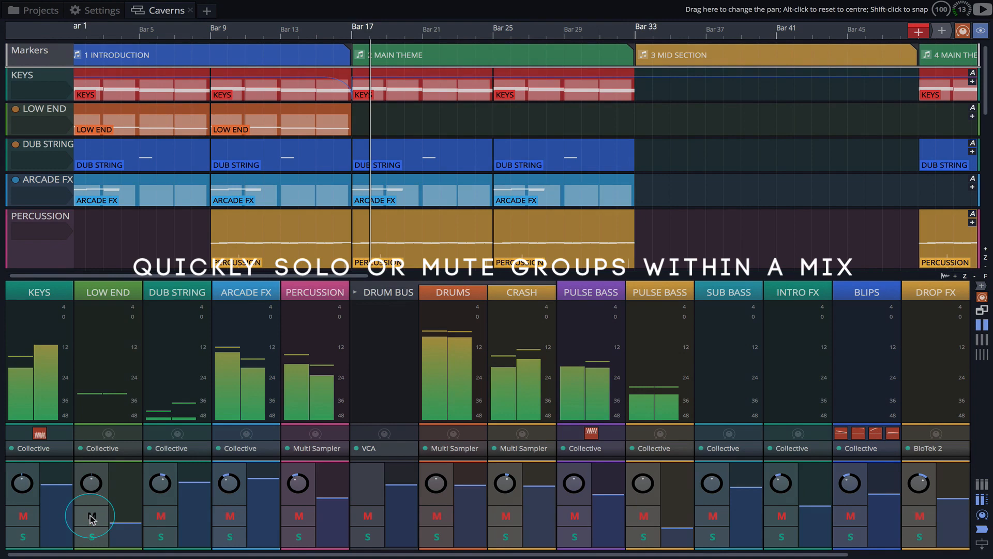
left_click(90, 536)
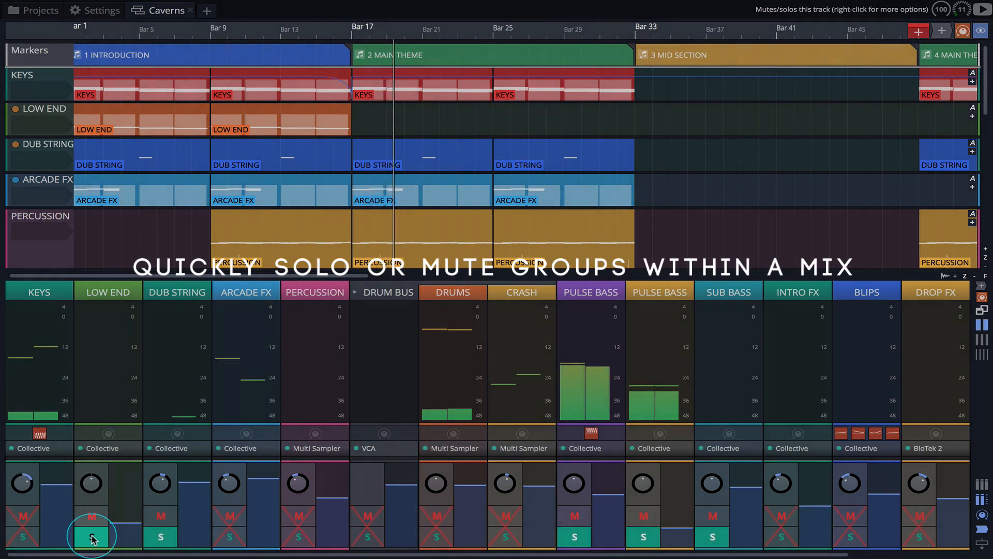
left_click(91, 537)
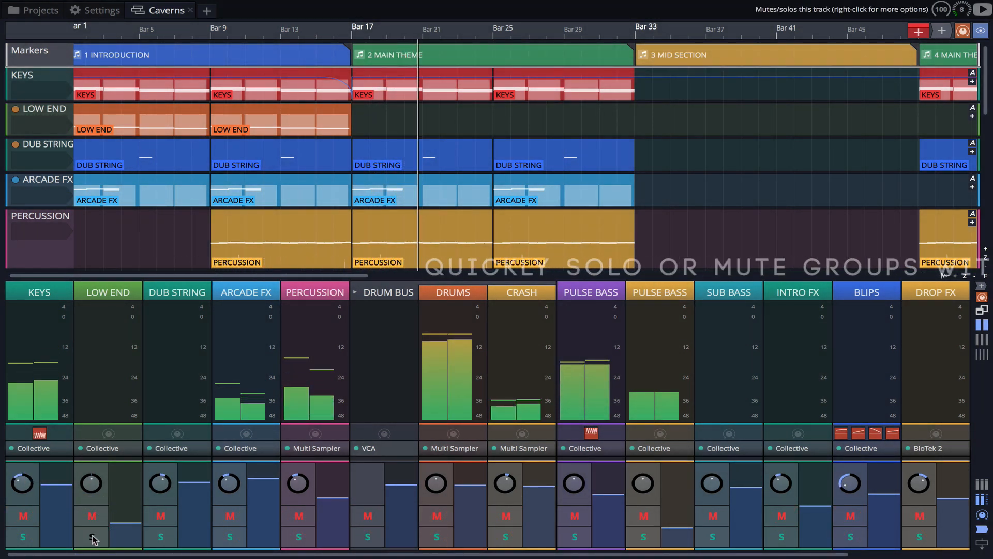
left_click(229, 515)
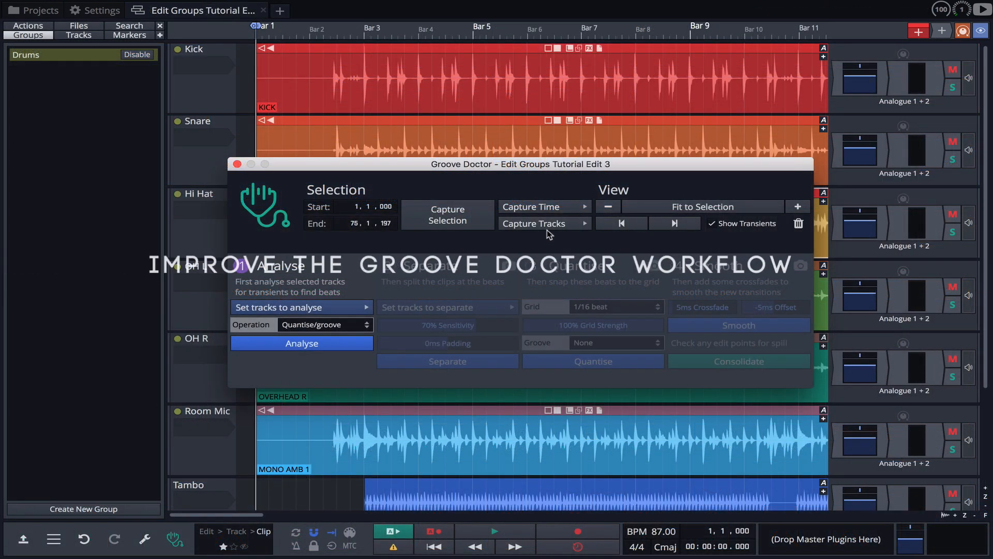
Capture the Drums group's tracks in Groove Doctor via From group > Drums
left_click(534, 223)
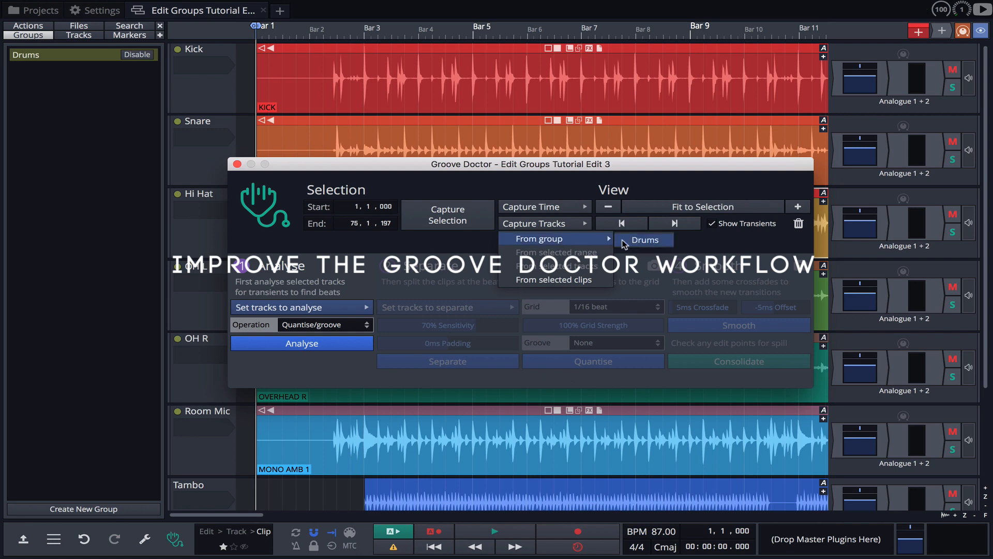
left_click(302, 307)
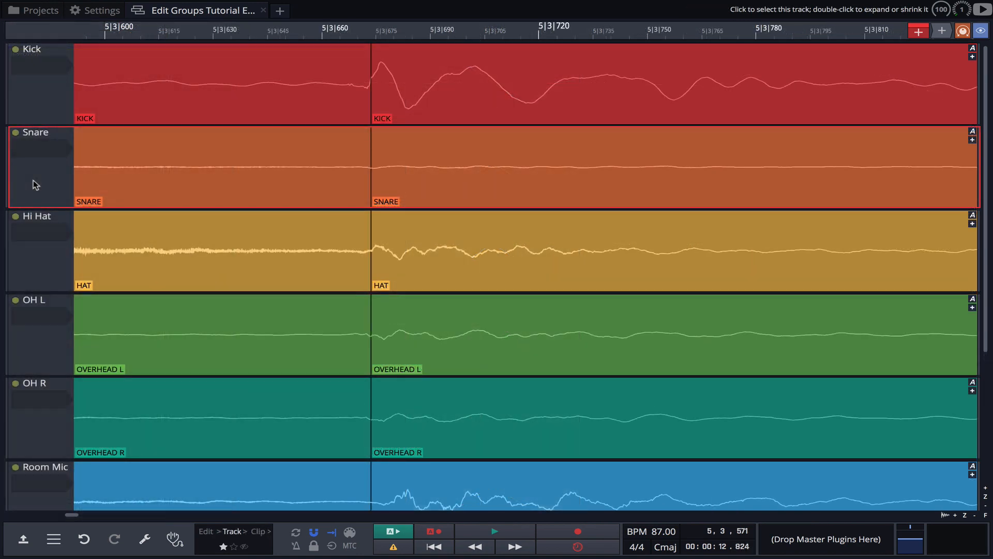
Show the Snare track's context menu with its Track snapshots options
right_click(37, 184)
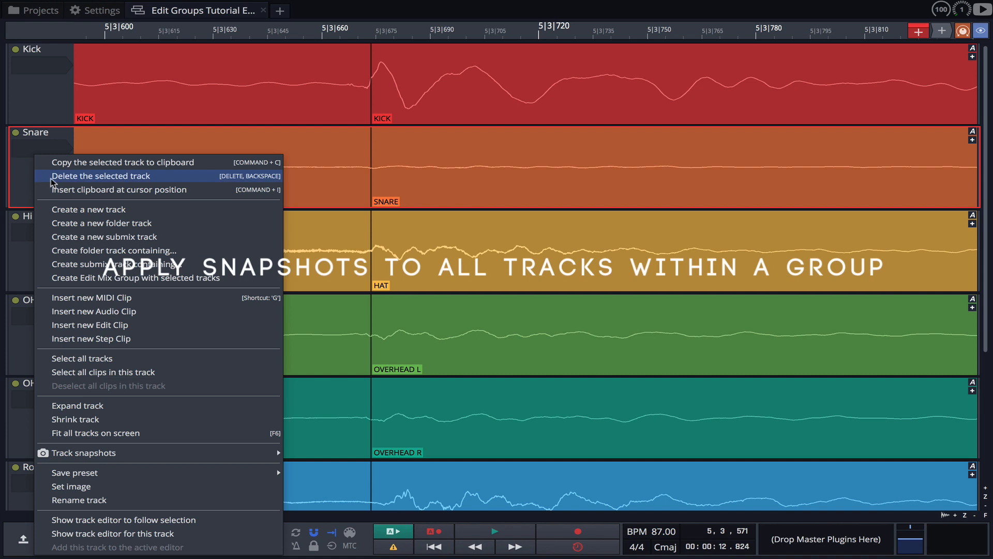